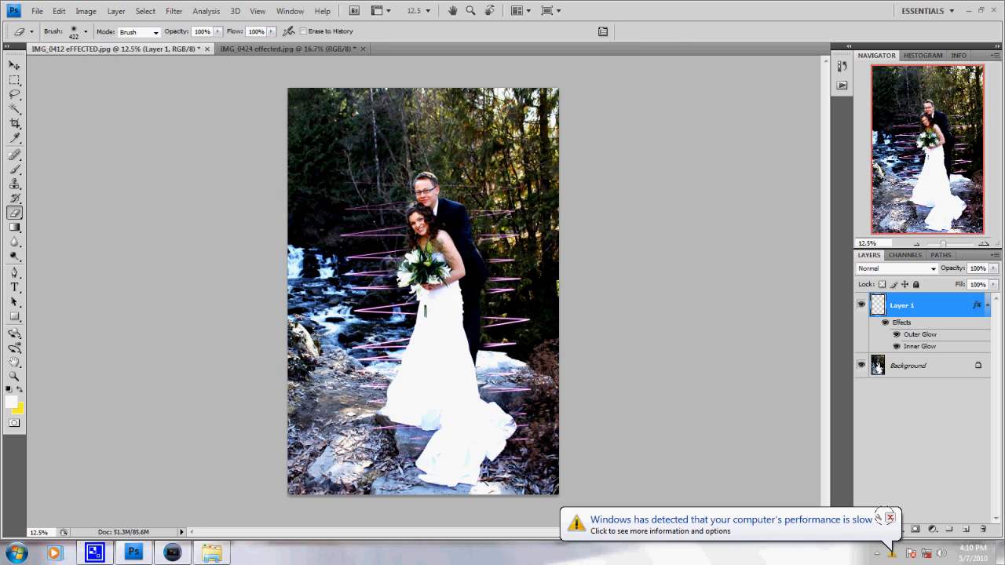
# Switch to the IMG_0424 waterfall portrait and add a new empty Layer 1 above the background
pyautogui.click(889, 518)
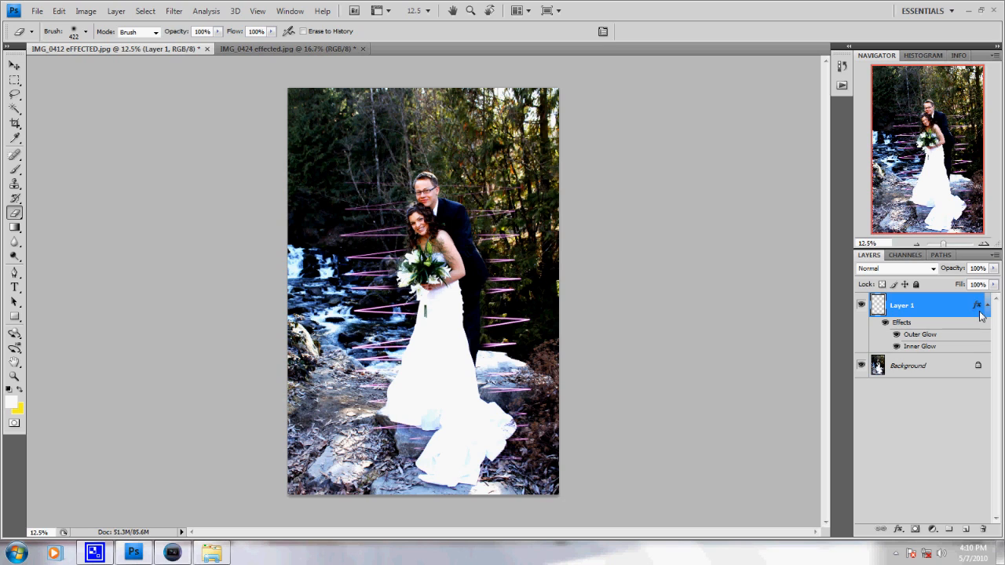
pyautogui.moveTo(449, 188)
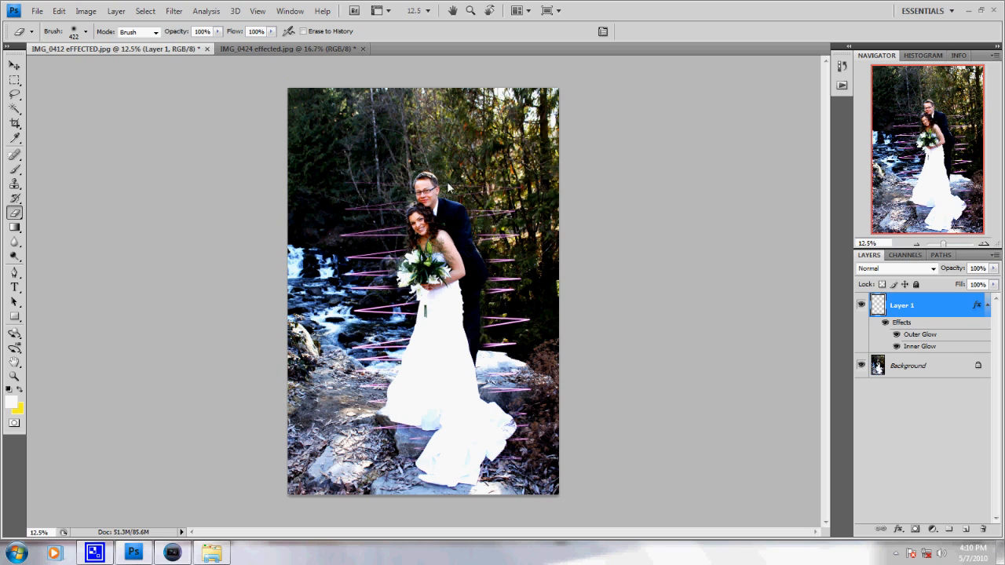
pyautogui.moveTo(415, 383)
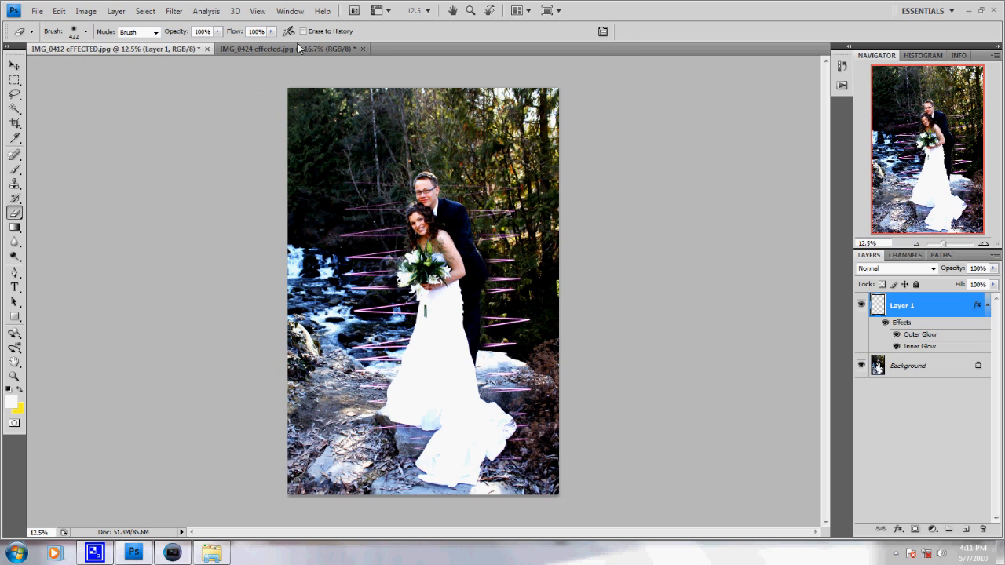
pyautogui.moveTo(327, 54)
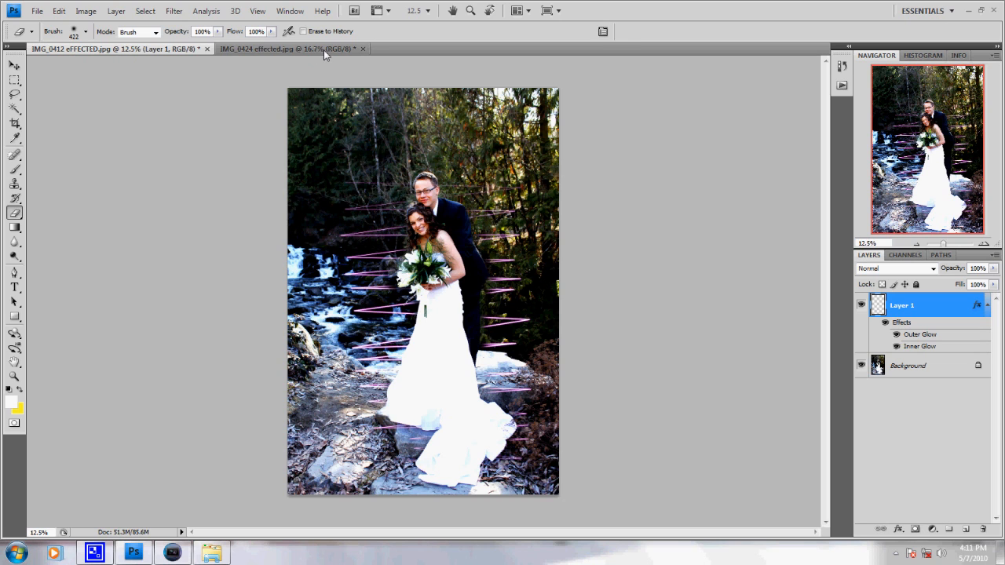
pyautogui.click(283, 48)
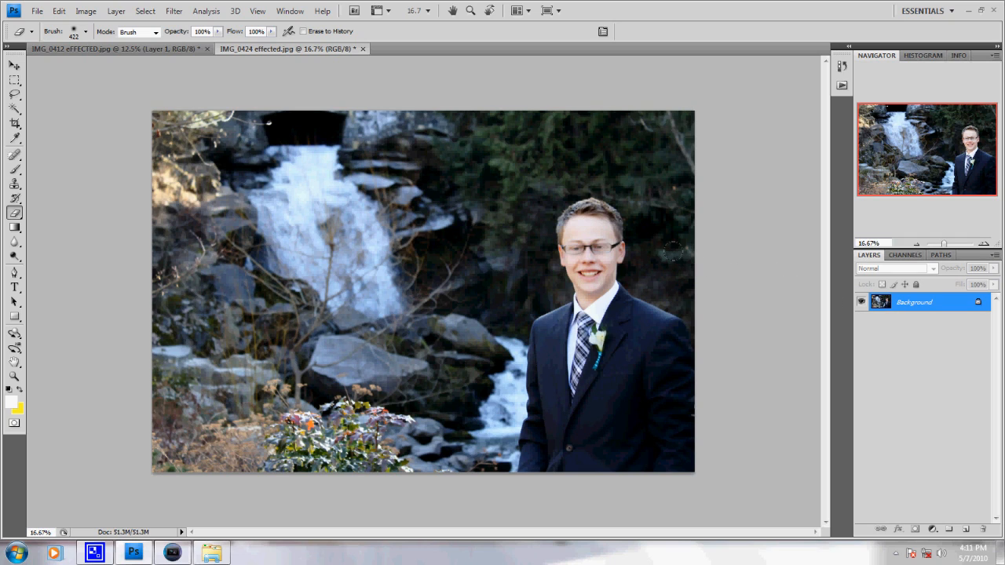
pyautogui.moveTo(569, 234)
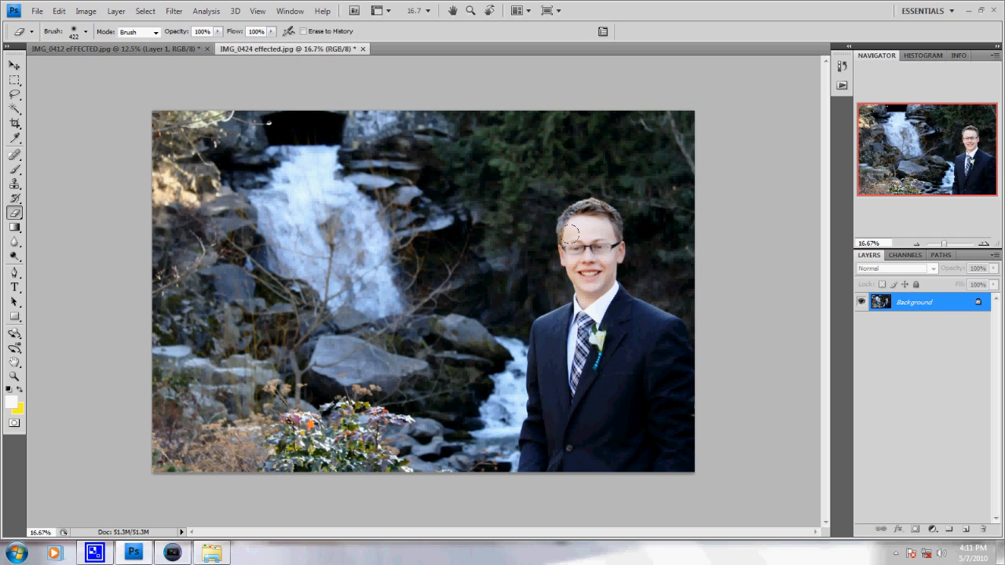
pyautogui.moveTo(322, 7)
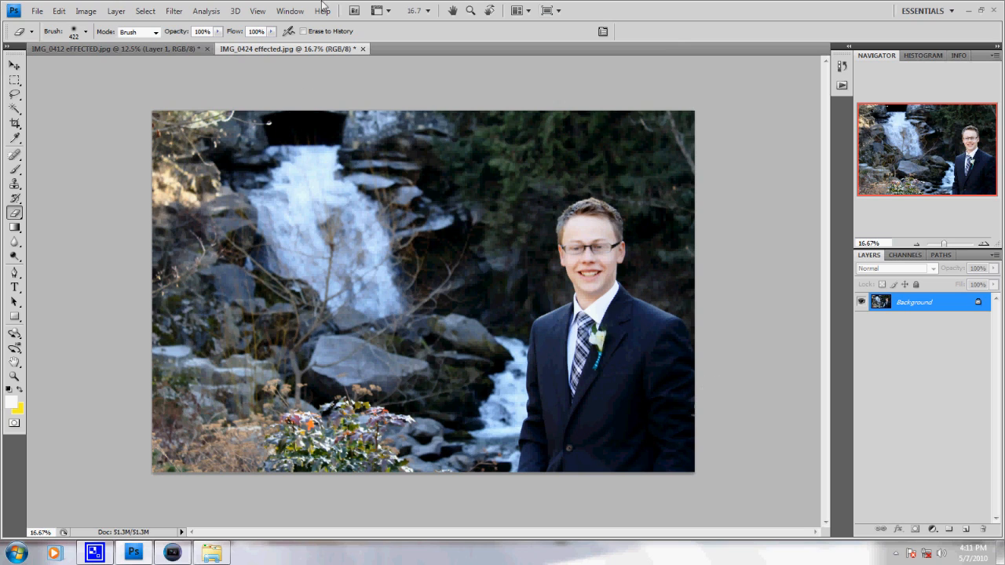
pyautogui.click(964, 527)
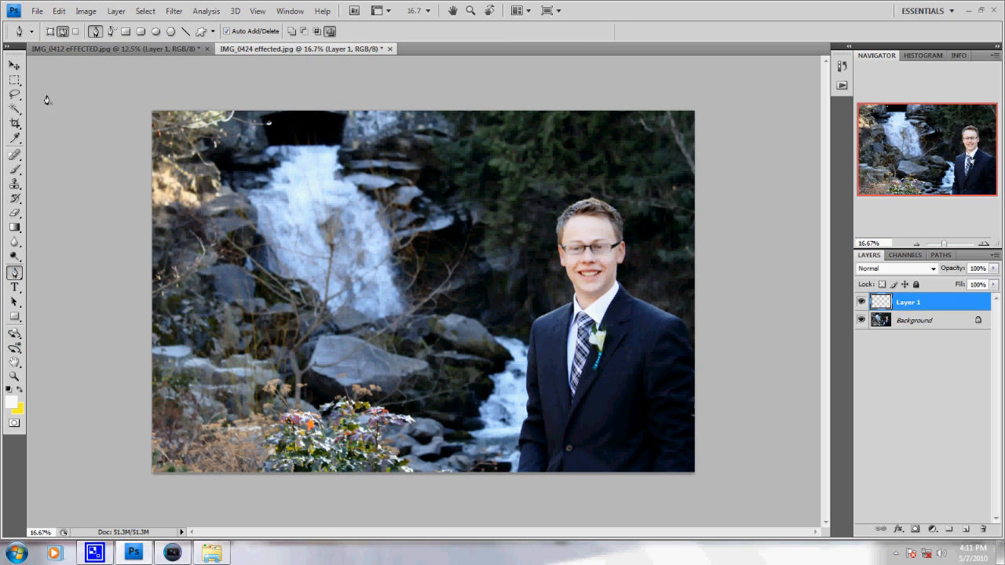
pyautogui.moveTo(550, 216)
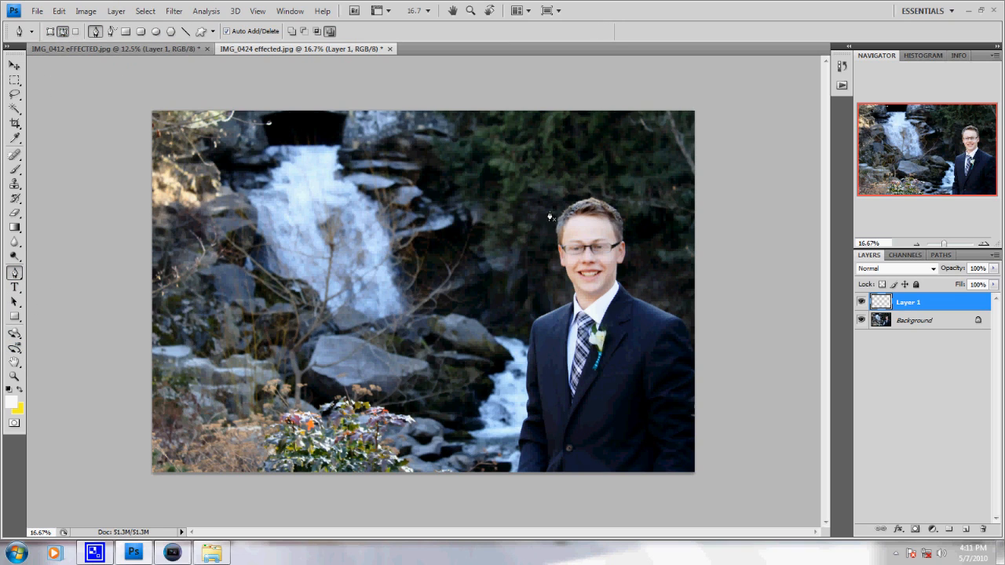
pyautogui.moveTo(663, 217)
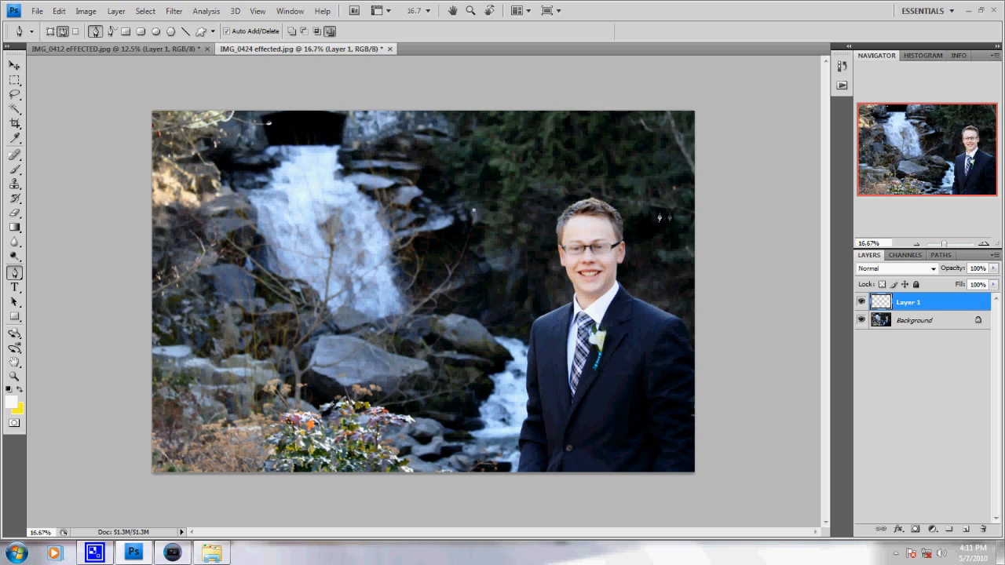
# Draw a zigzag of straight Pen path segments across the man and the waterfall background
pyautogui.moveTo(474, 213); pyautogui.dragTo(681, 207)
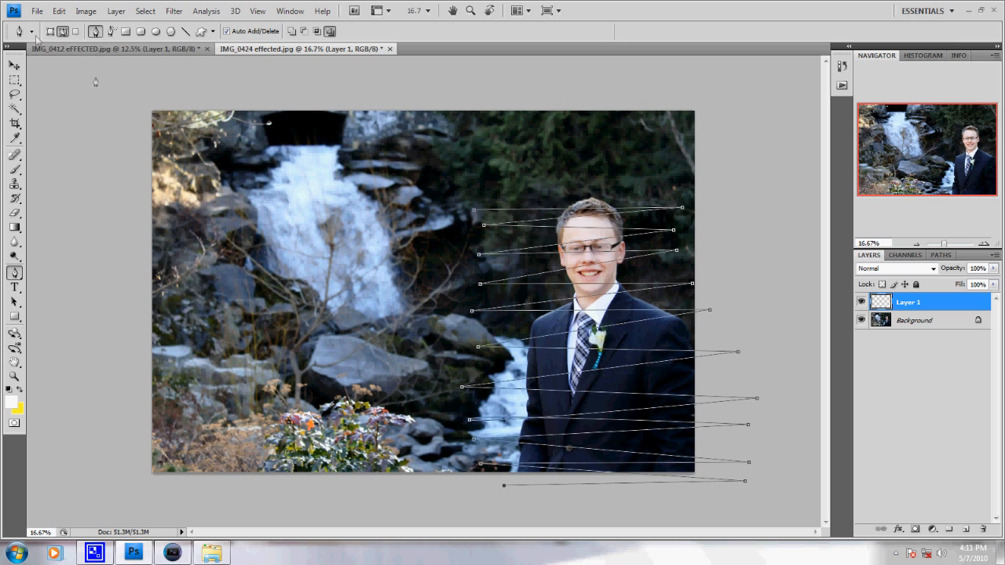
pyautogui.click(14, 156)
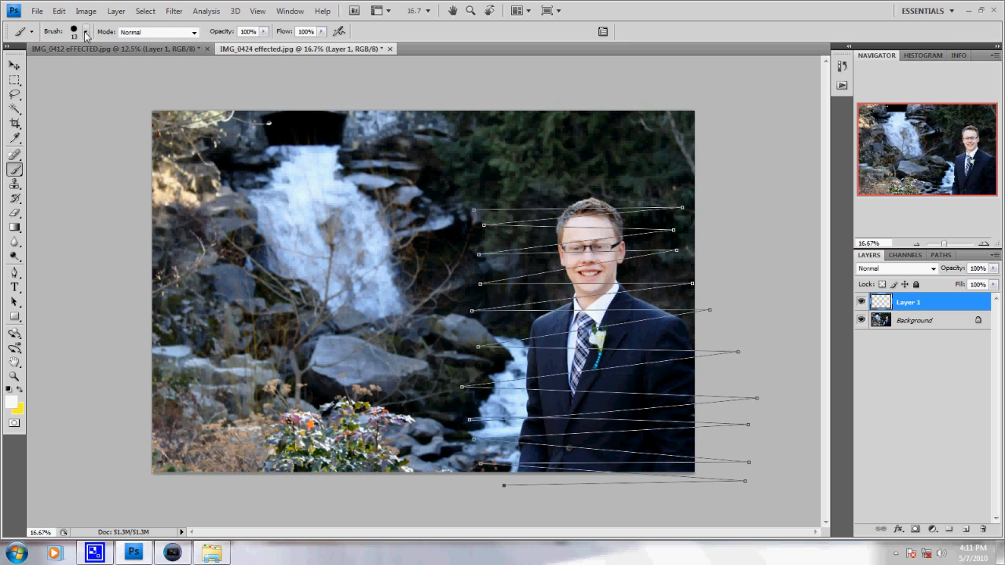
# Set the brush to a small Master Diameter with 100% hardness for tracing the paths
pyautogui.click(85, 32)
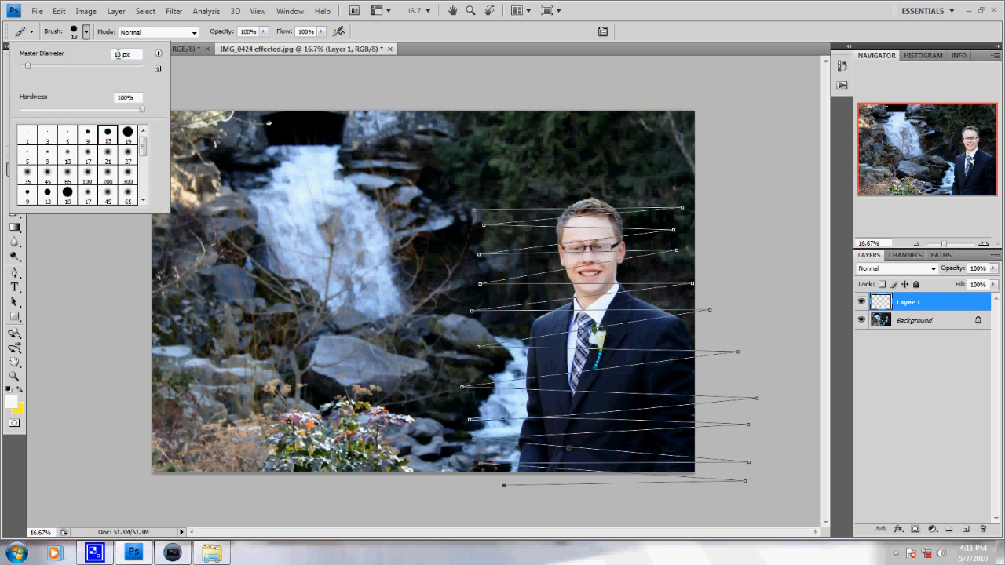
pyautogui.moveTo(799, 94)
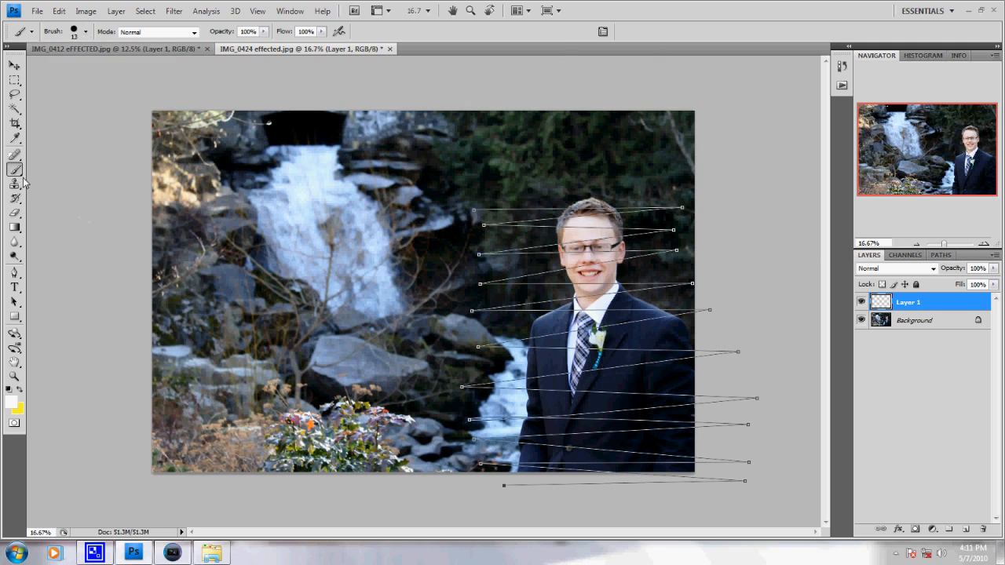
pyautogui.moveTo(279, 167)
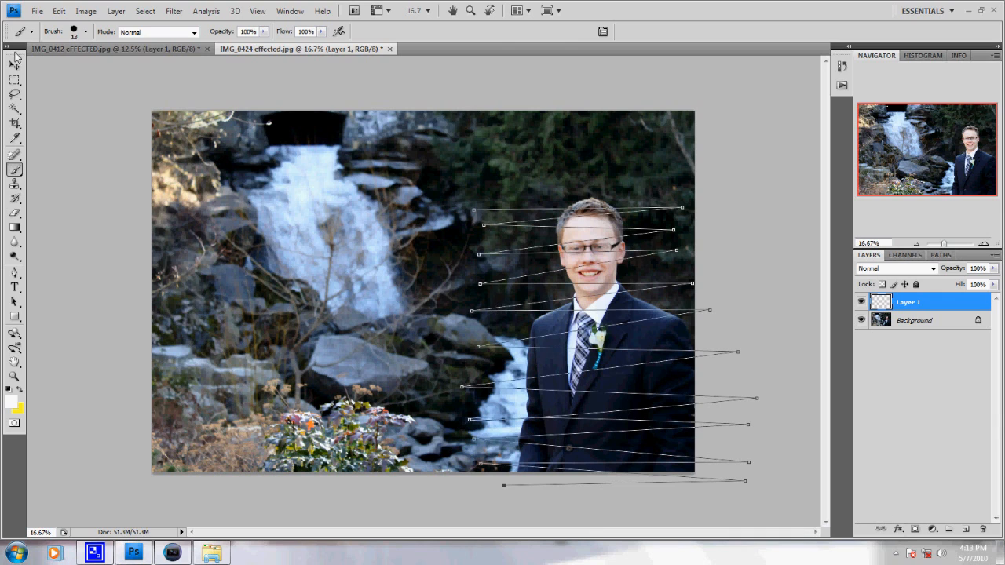
pyautogui.moveTo(57, 270)
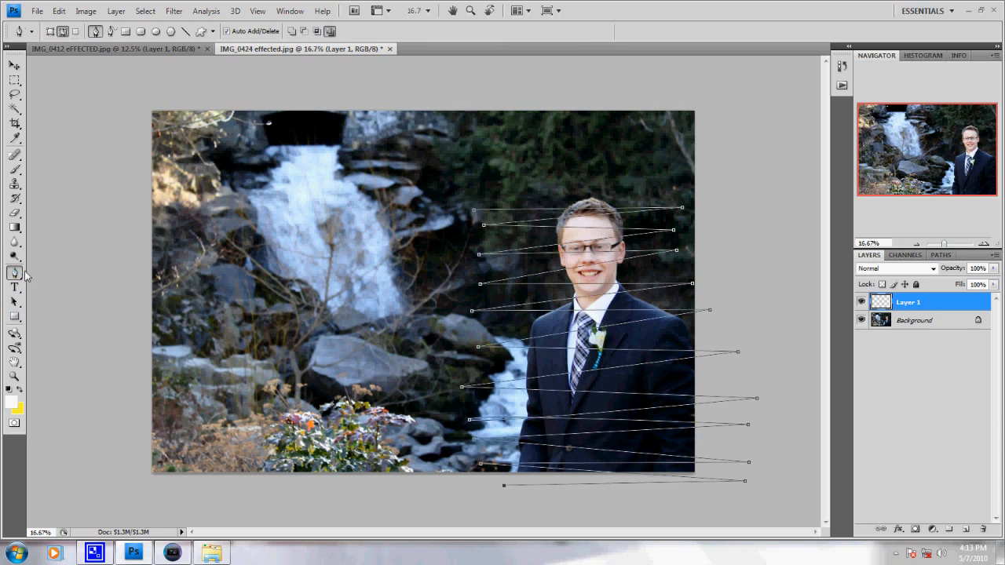
pyautogui.moveTo(475, 213)
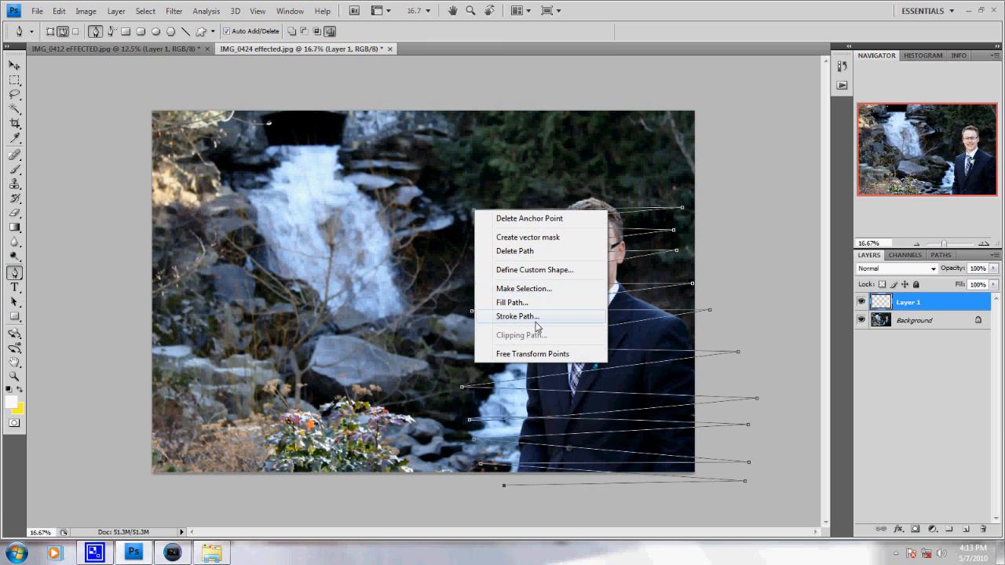
# Stroke the path on Layer 1 with the brush using Simulate Pressure
pyautogui.click(519, 316)
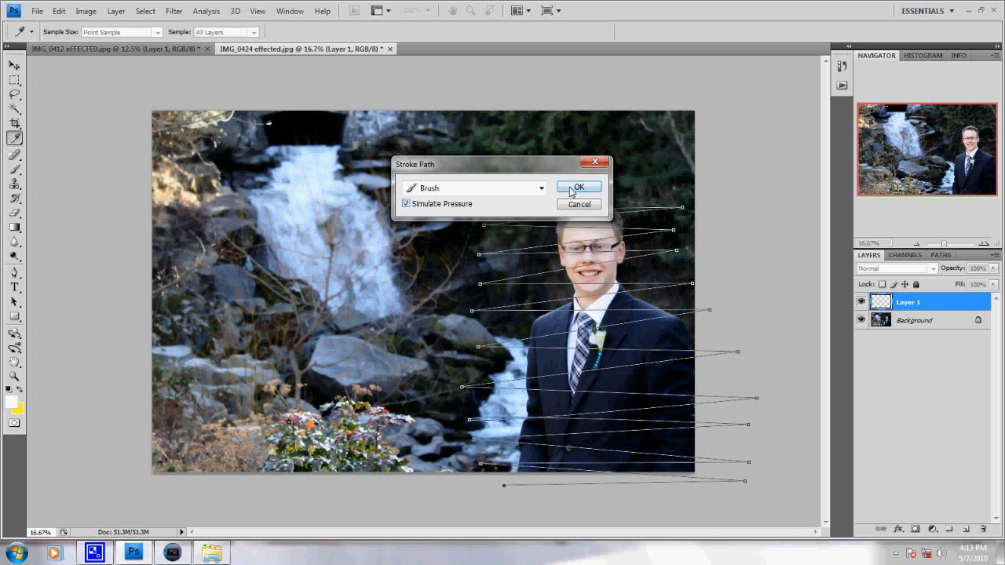
pyautogui.click(578, 187)
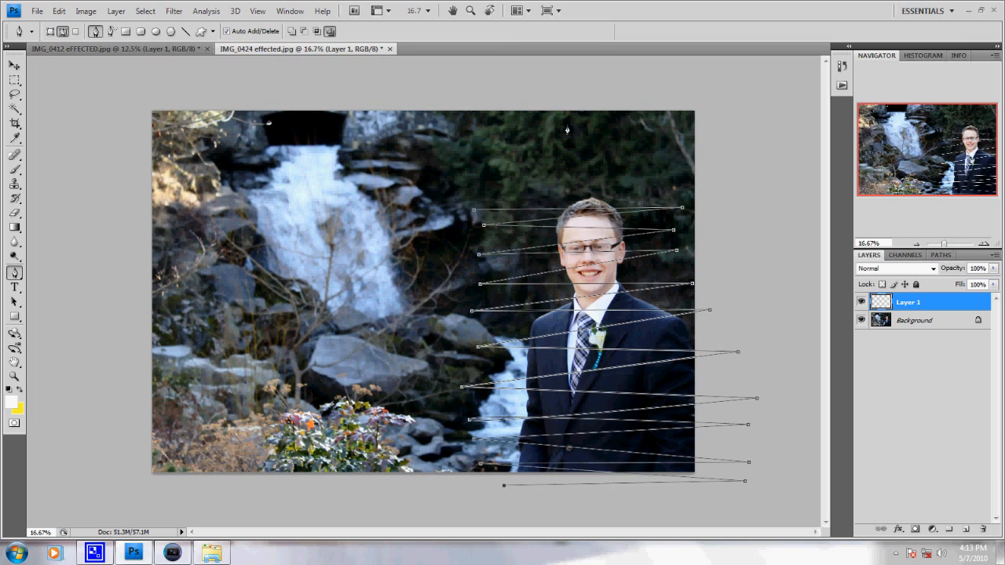
pyautogui.moveTo(497, 291)
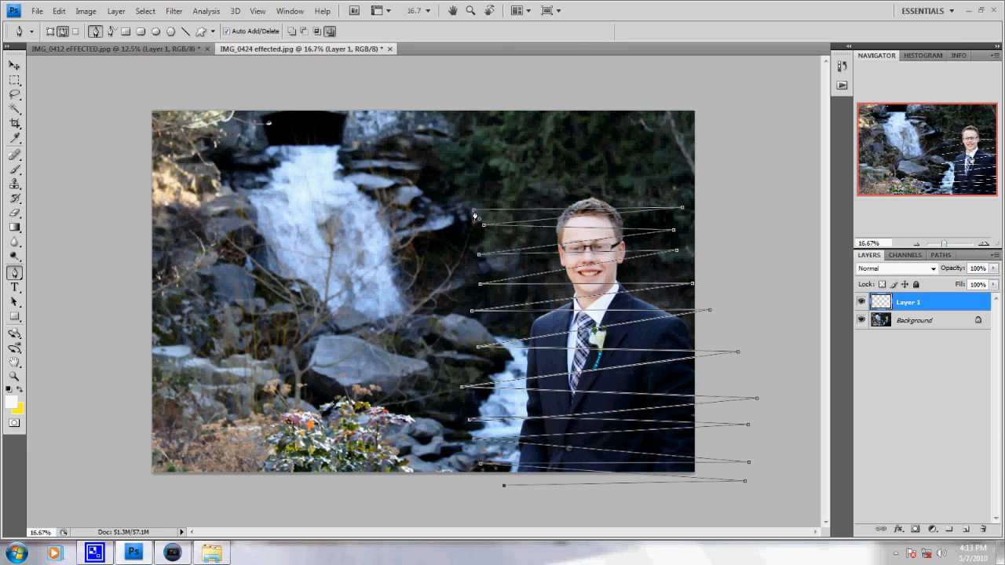
# Delete the guide path, leaving only the thin white tapered lines
pyautogui.rightClick(474, 217)
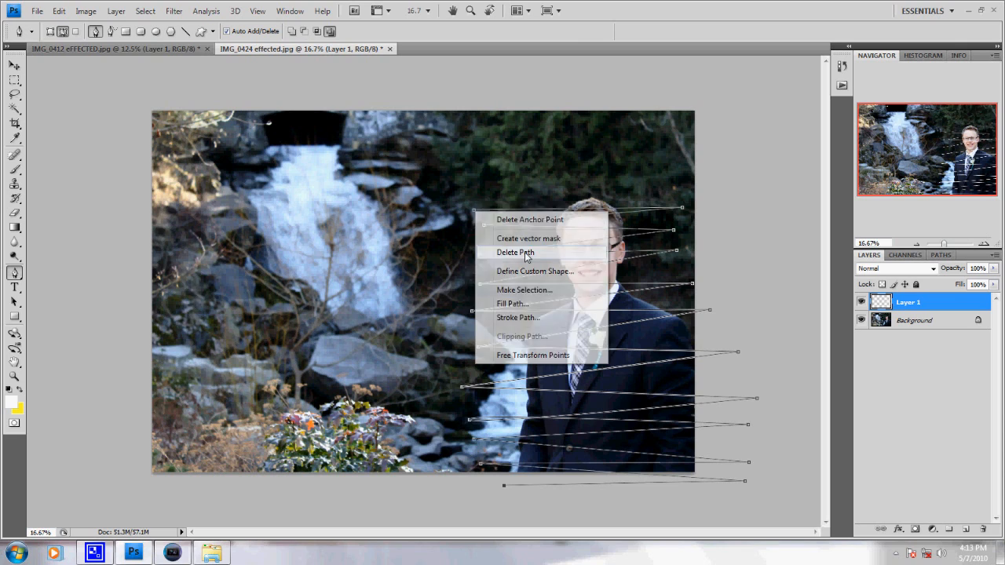
pyautogui.click(515, 251)
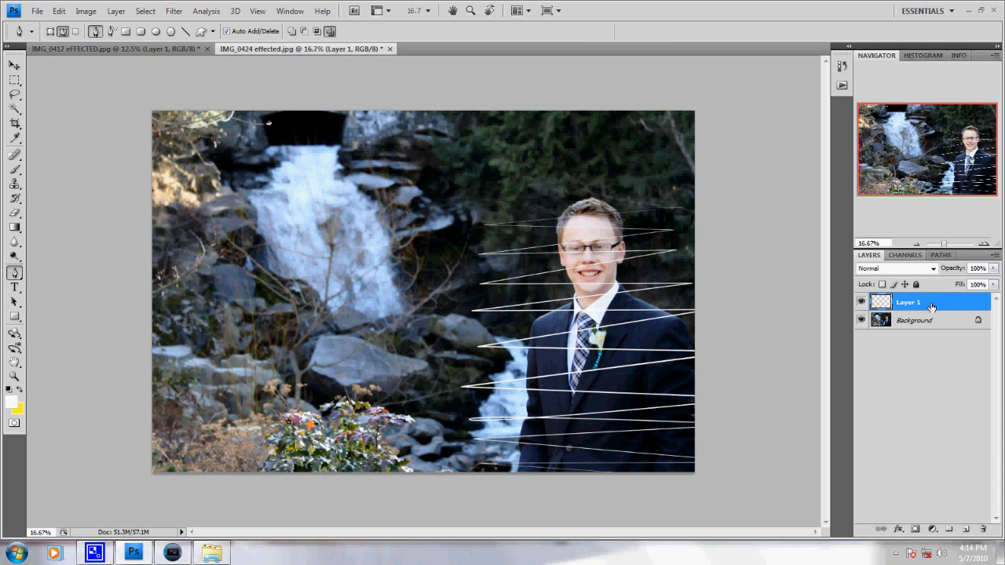
# Enable Outer Glow and Inner Glow on Layer 1 and choose a green glow colour
pyautogui.doubleClick(908, 302)
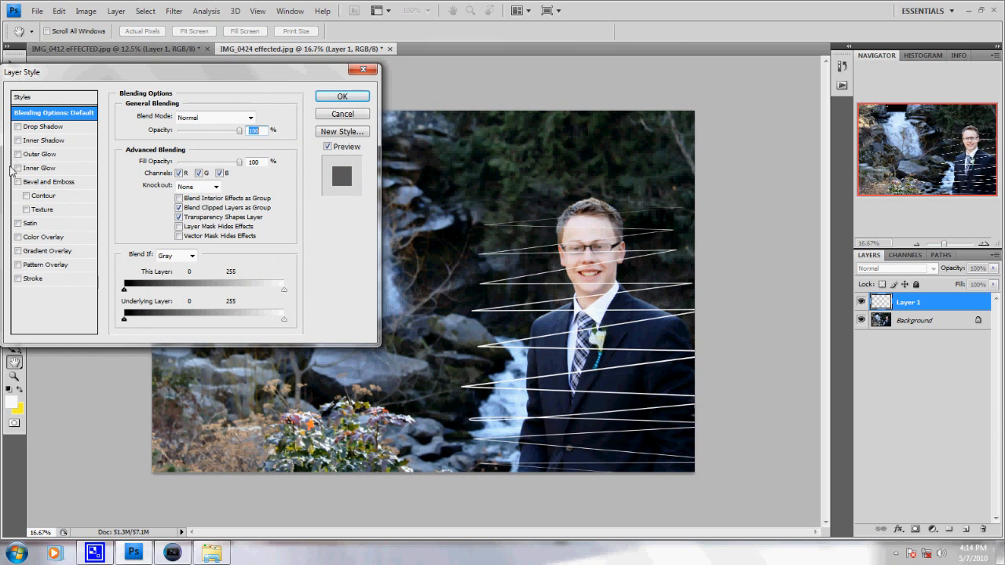
pyautogui.click(21, 154)
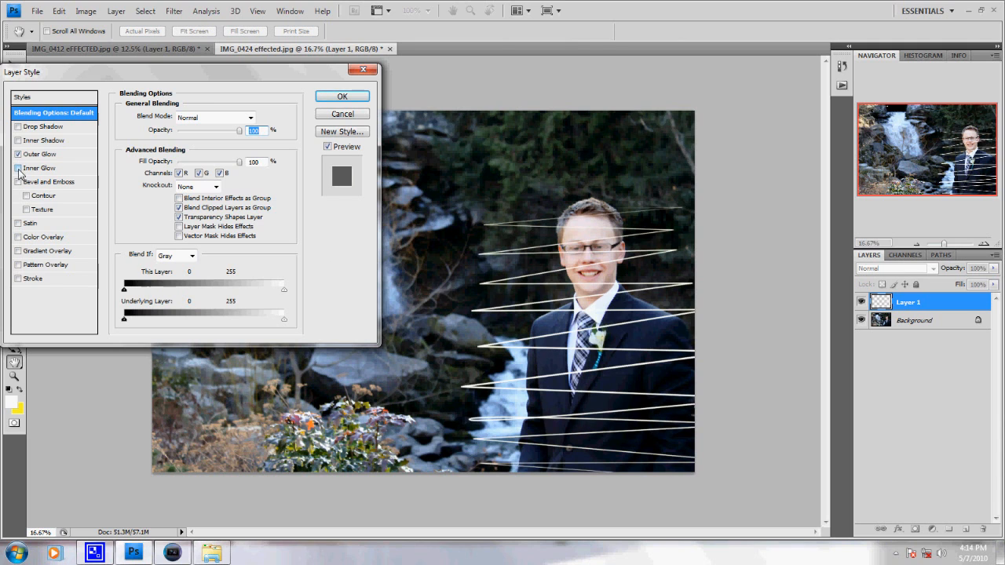
pyautogui.click(41, 154)
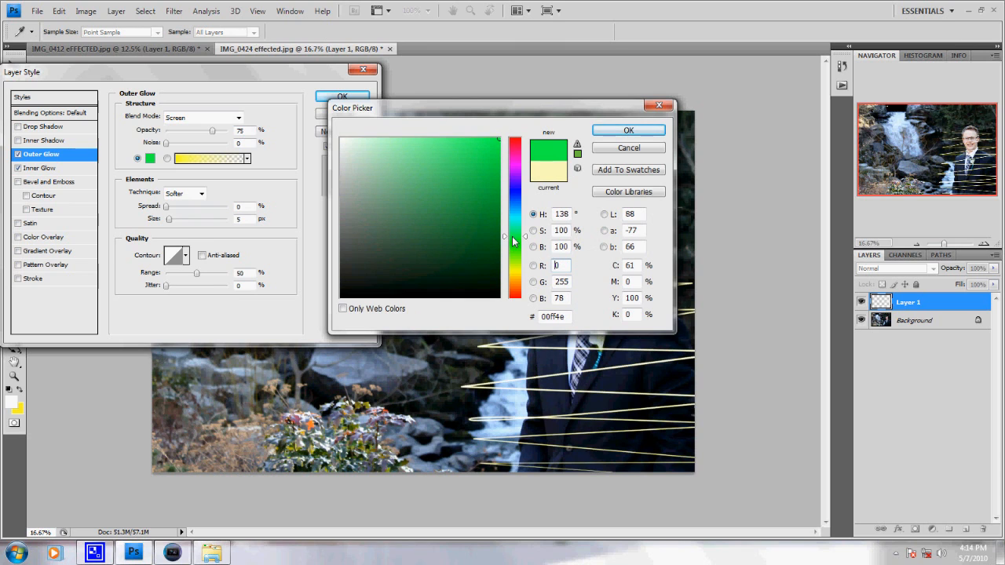
pyautogui.click(515, 259)
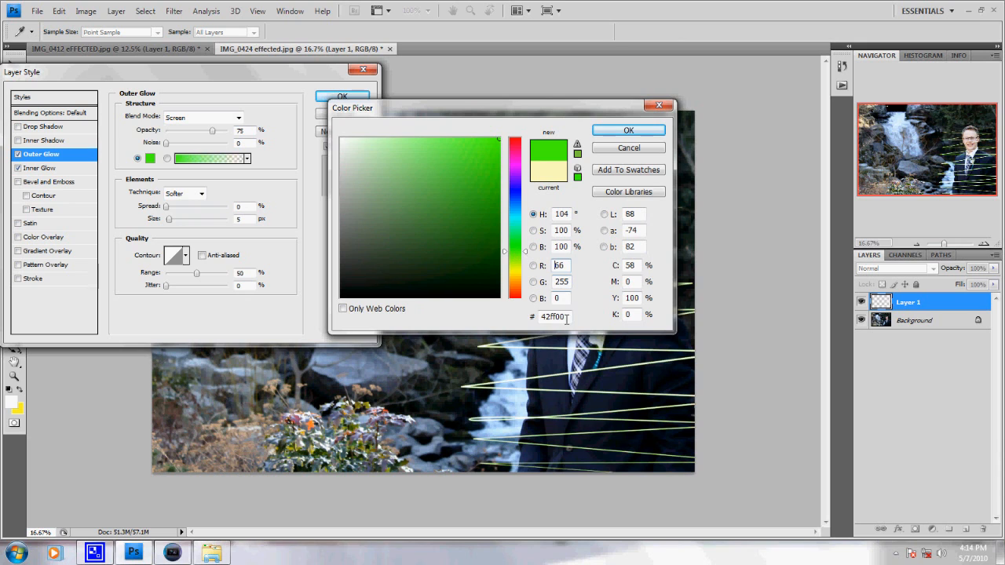
# Set both glow colours to #42ff00 and apply the layer style to the lines
pyautogui.rightClick(553, 317)
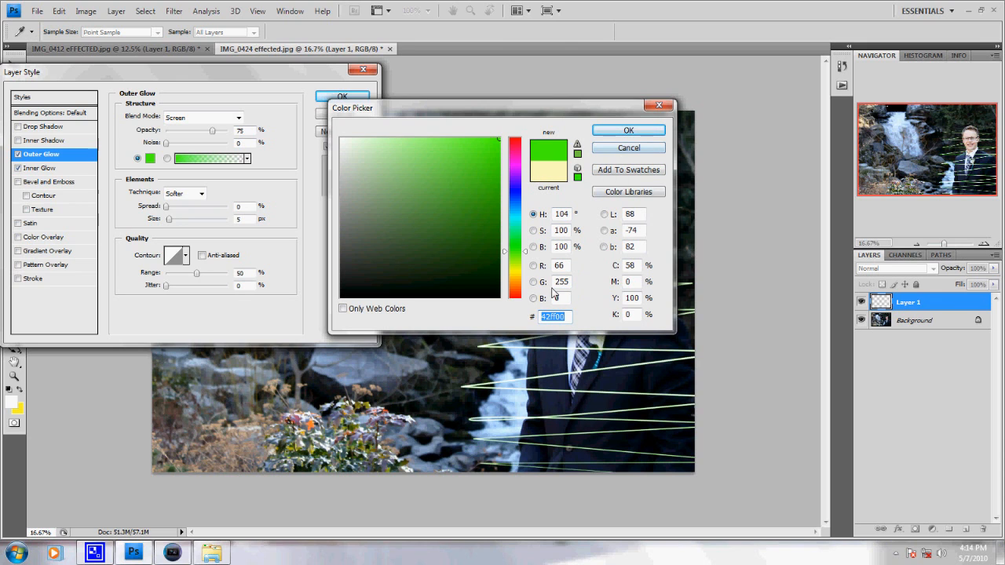
pyautogui.rightClick(553, 317)
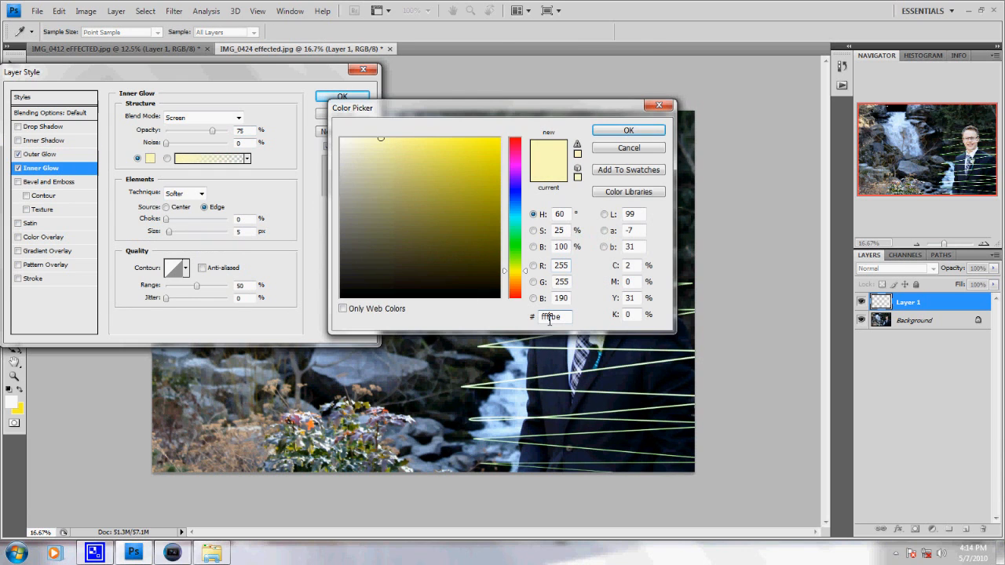
pyautogui.write('42ff00')
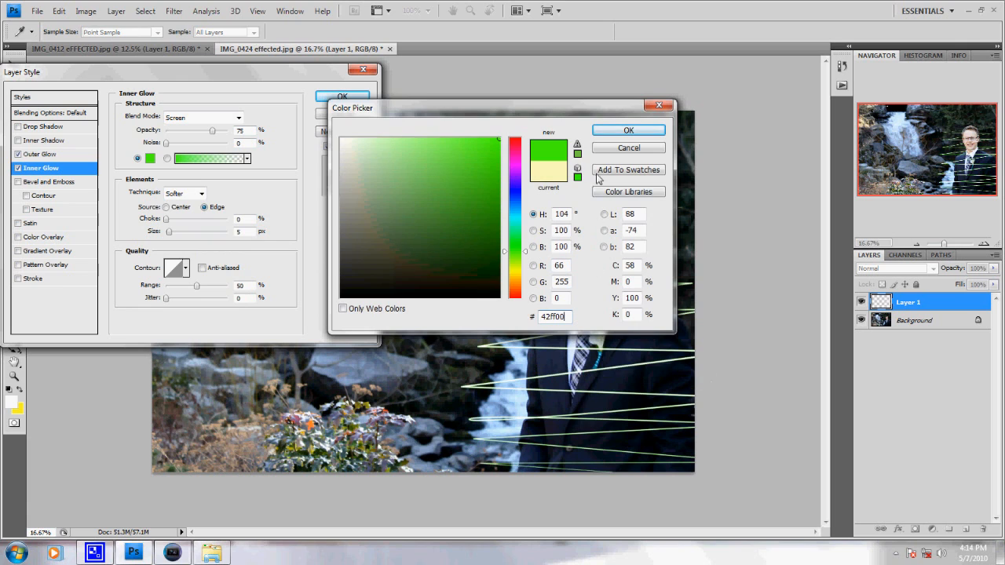
pyautogui.click(628, 129)
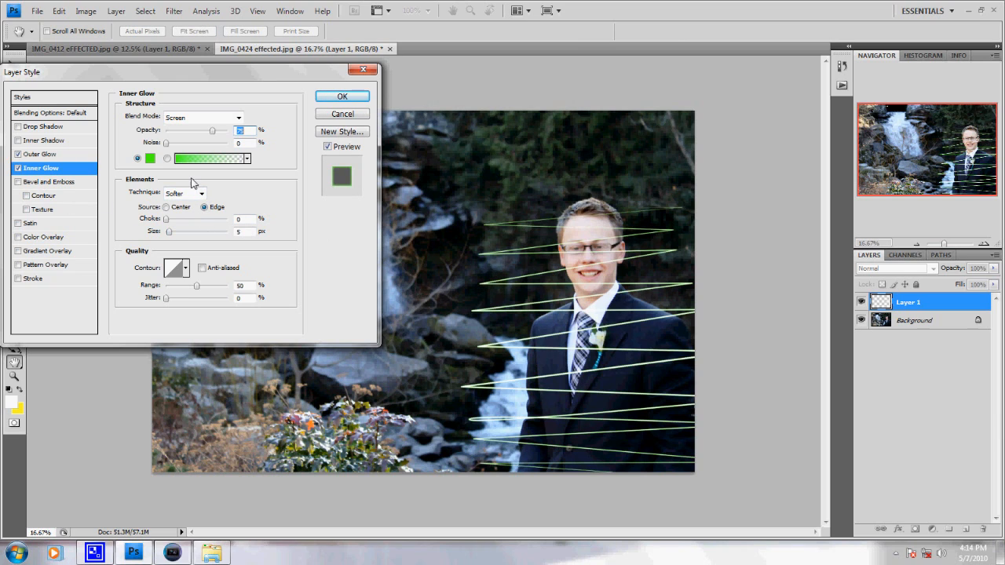
pyautogui.click(343, 96)
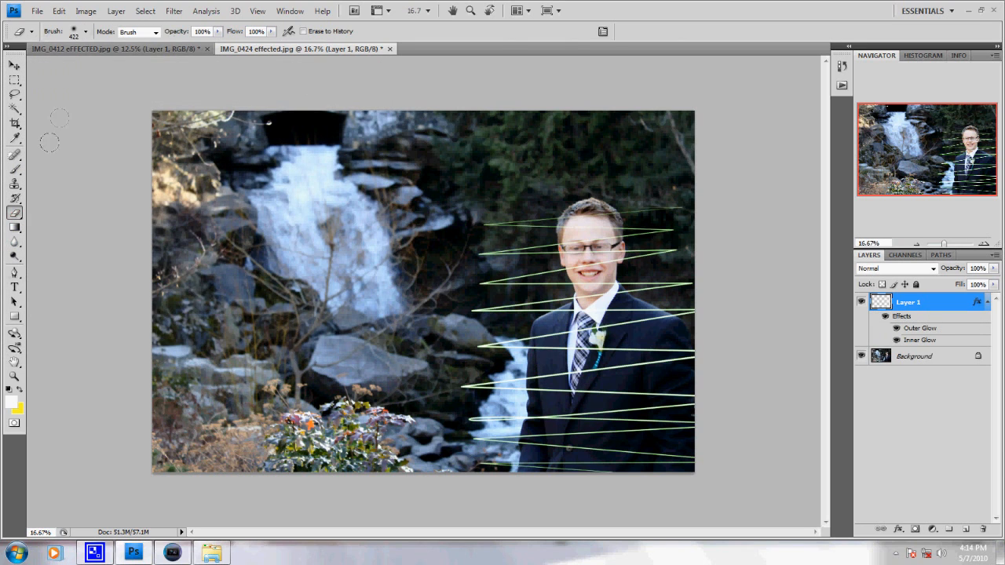
# Erase the green streaks over the man's face and suit so they pass behind him
pyautogui.click(85, 31)
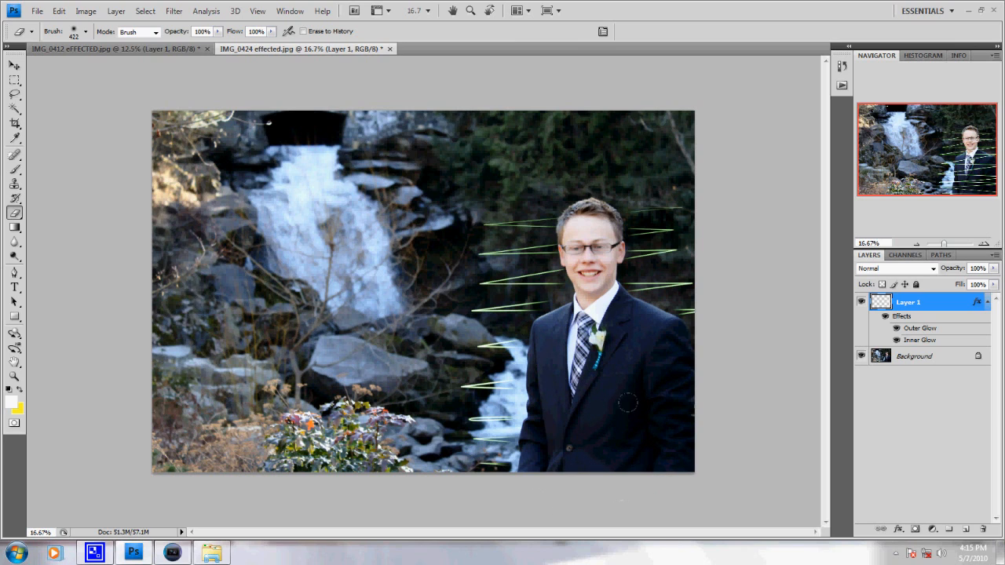
pyautogui.moveTo(678, 534)
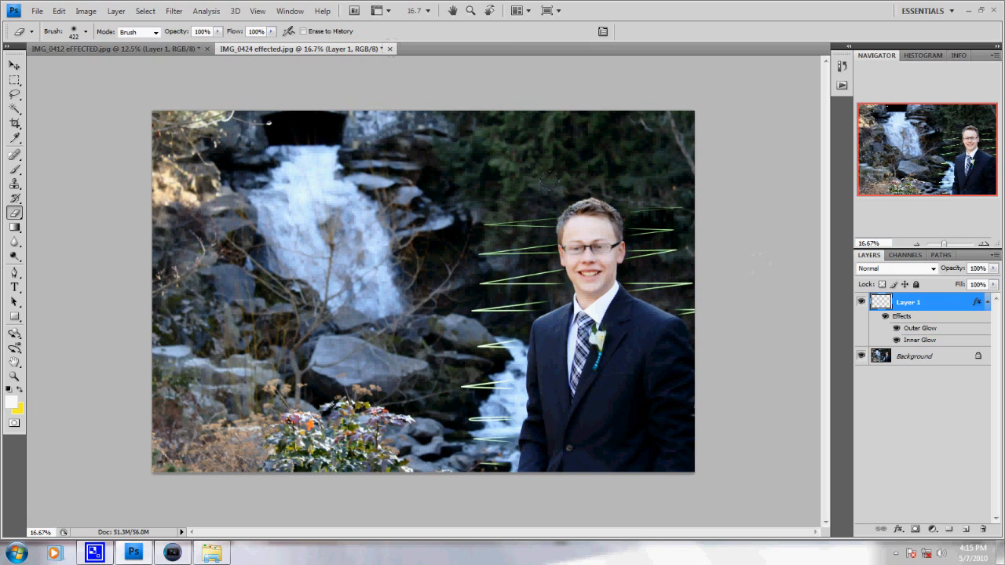
pyautogui.click(173, 11)
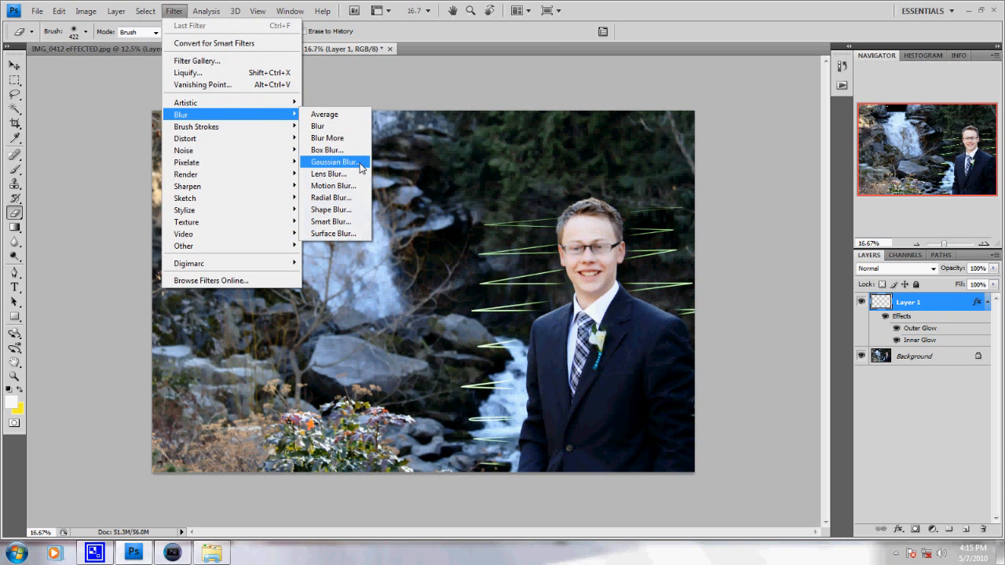
# Apply a Gaussian Blur of about 4.1 pixels to the green streak layer
pyautogui.click(333, 162)
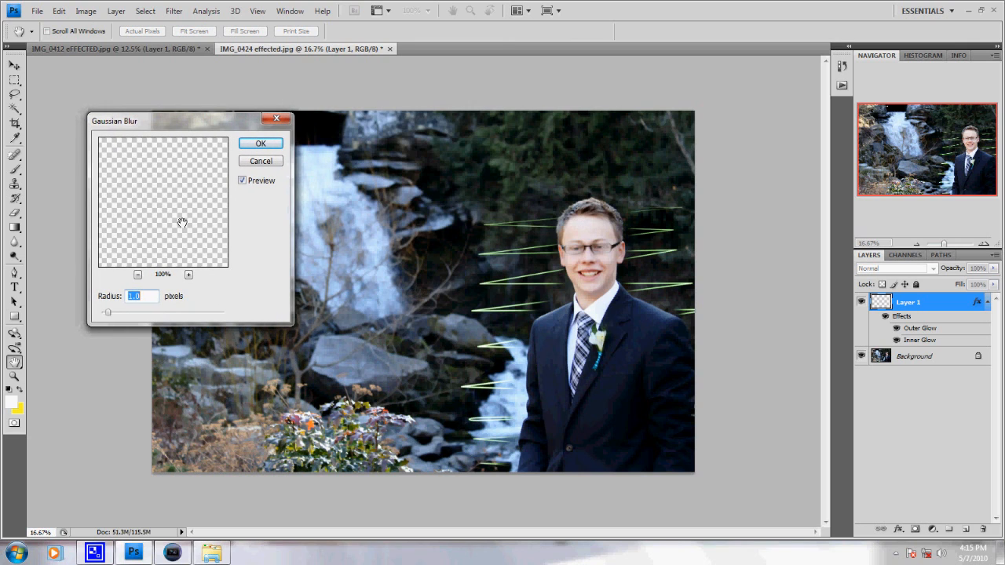
pyautogui.moveTo(107, 315); pyautogui.dragTo(127, 314)
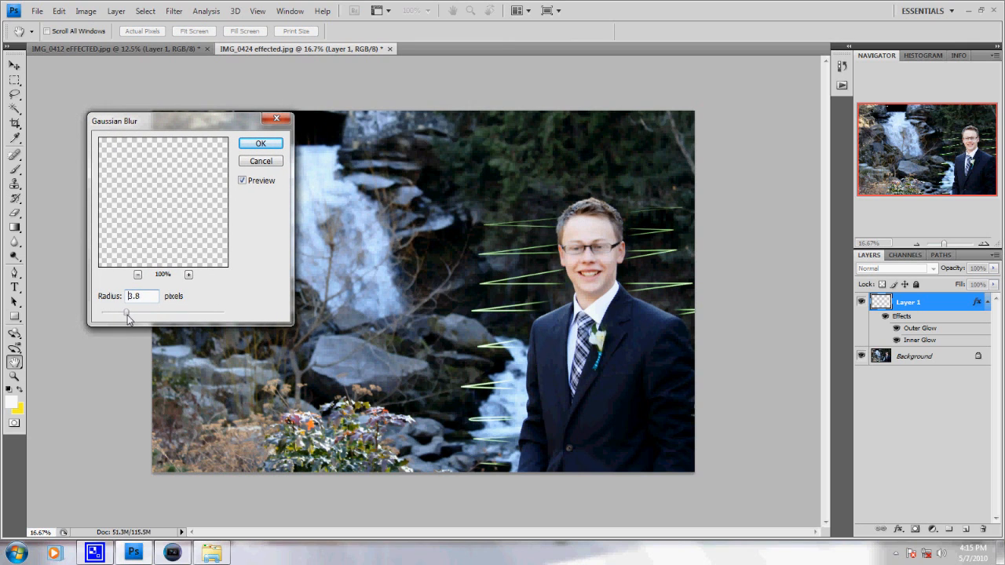
pyautogui.moveTo(128, 315); pyautogui.dragTo(135, 312)
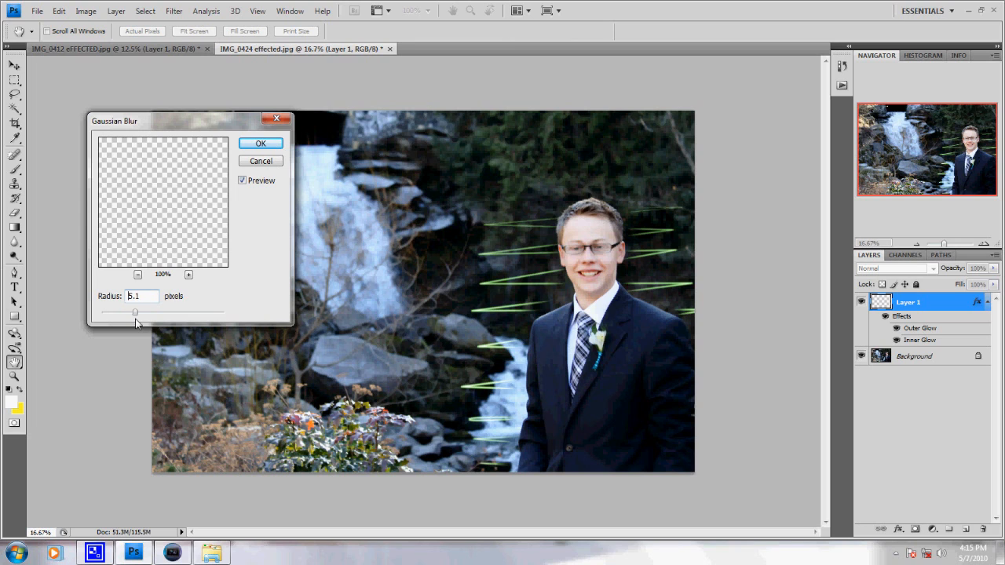
pyautogui.moveTo(135, 313); pyautogui.dragTo(128, 313)
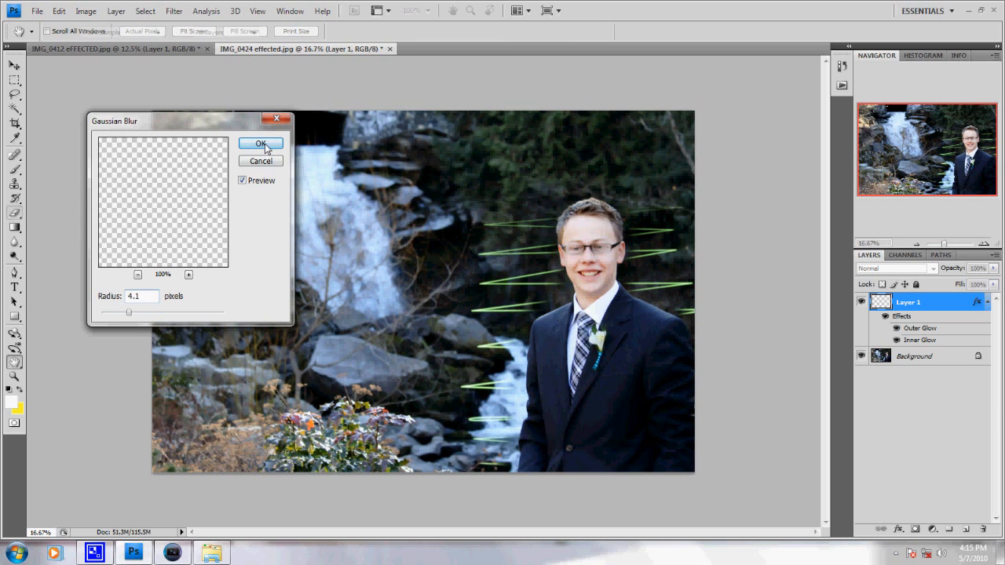
pyautogui.click(261, 143)
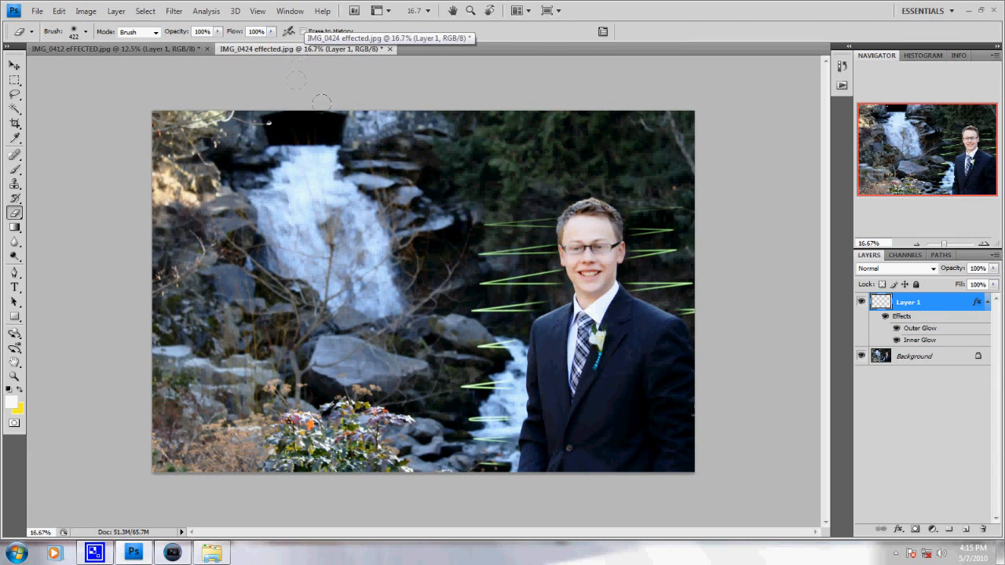
pyautogui.moveTo(428, 248)
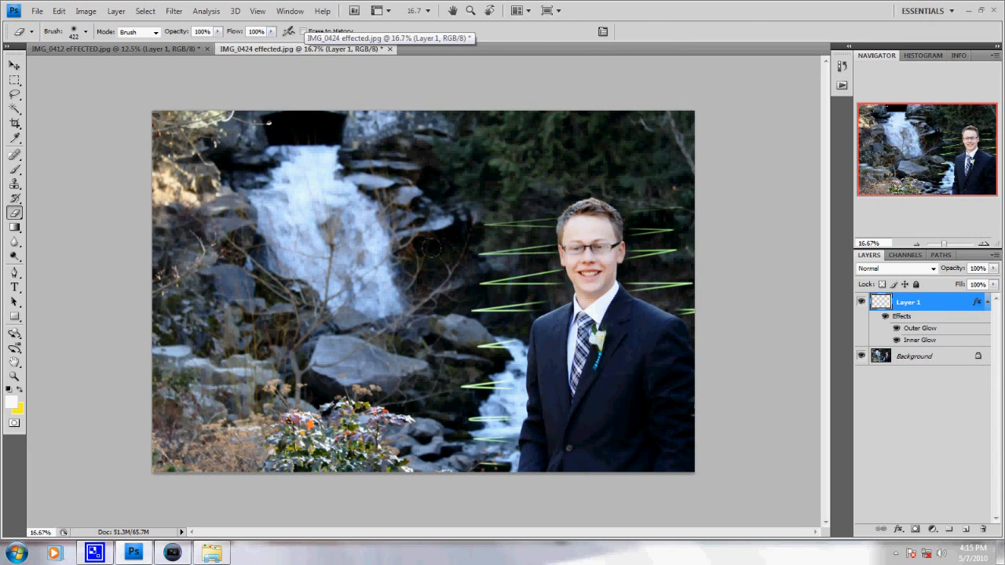